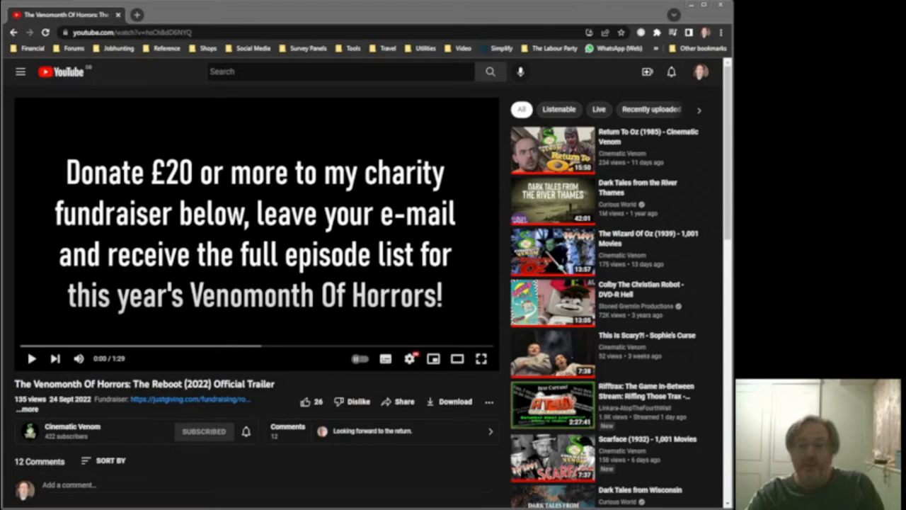
mouse_move(120, 398)
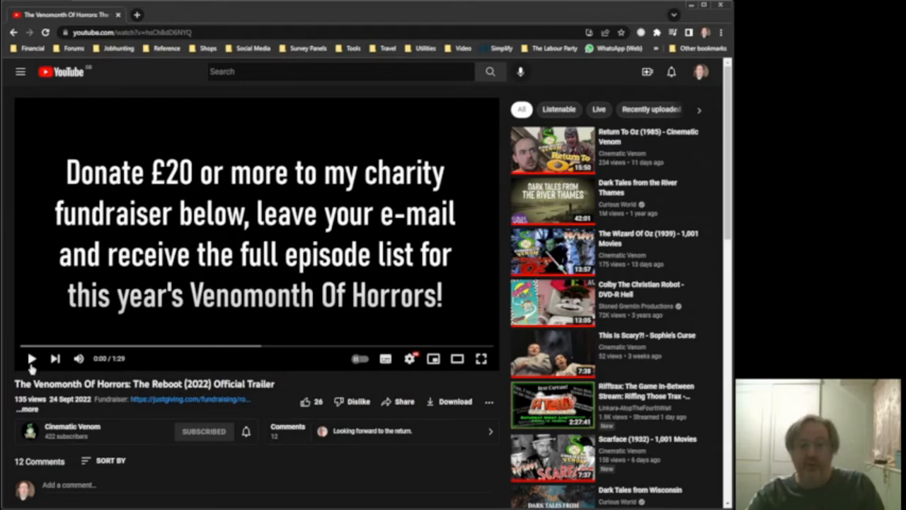
Start the Venomonth Of Horrors trailer playing from the beginning.
left_click(29, 359)
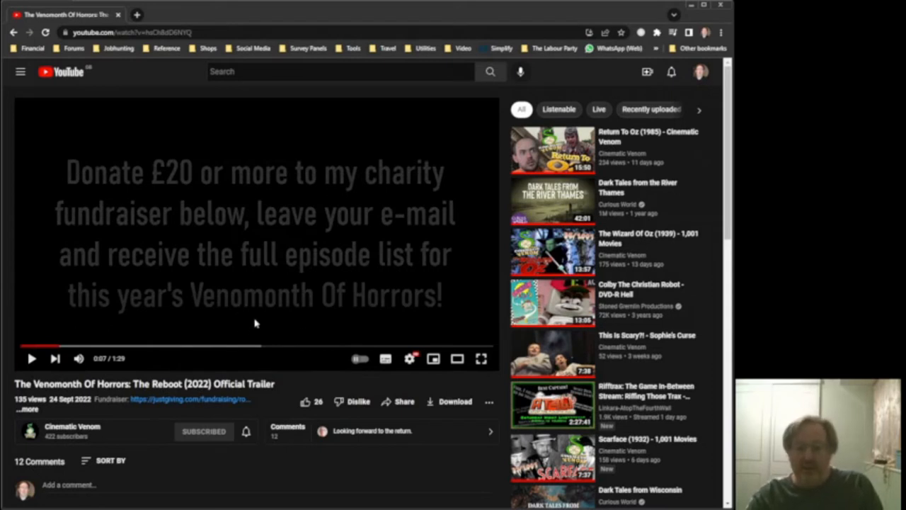
mouse_move(271, 351)
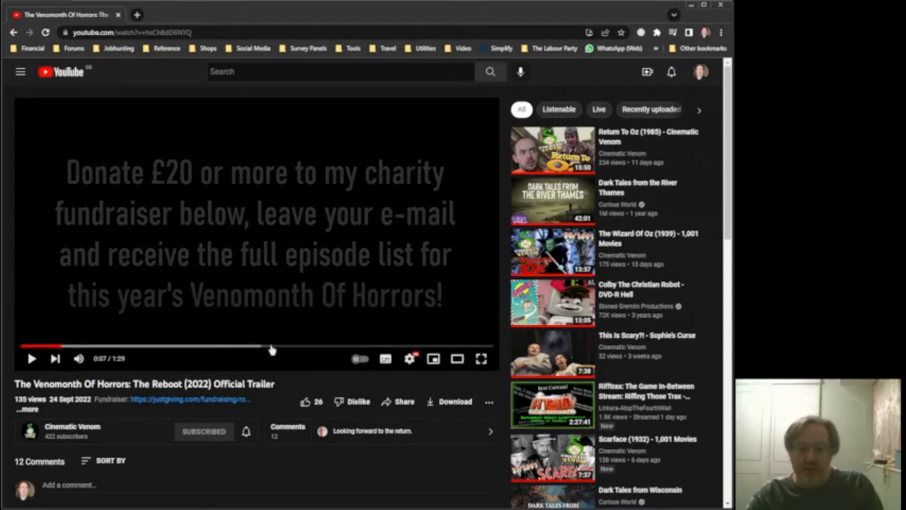
mouse_move(279, 331)
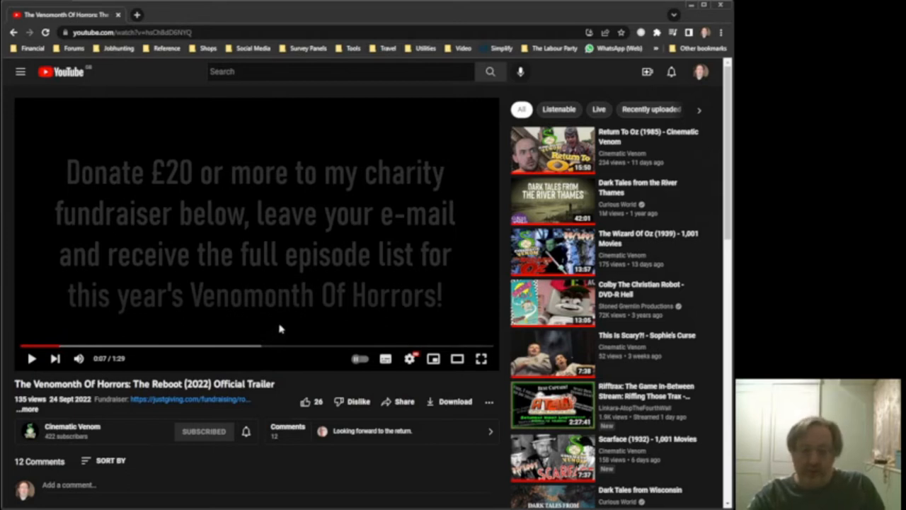
mouse_move(279, 331)
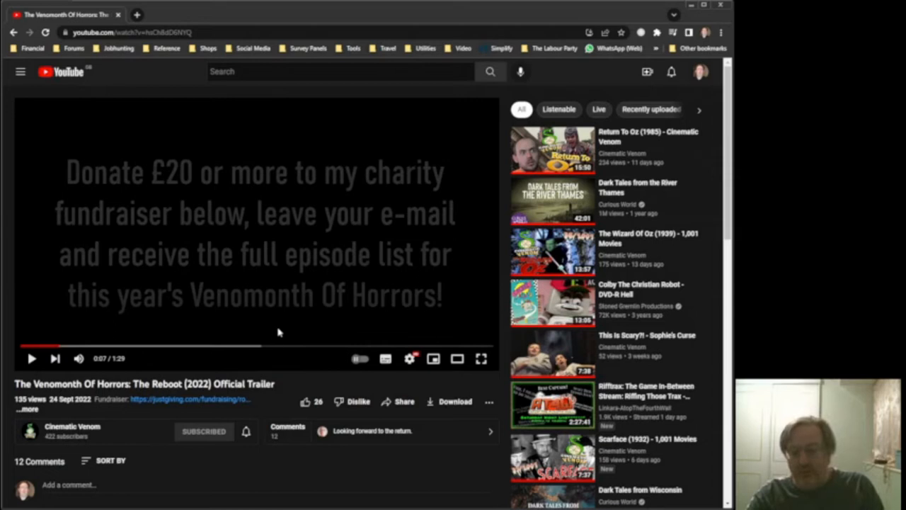
mouse_move(287, 337)
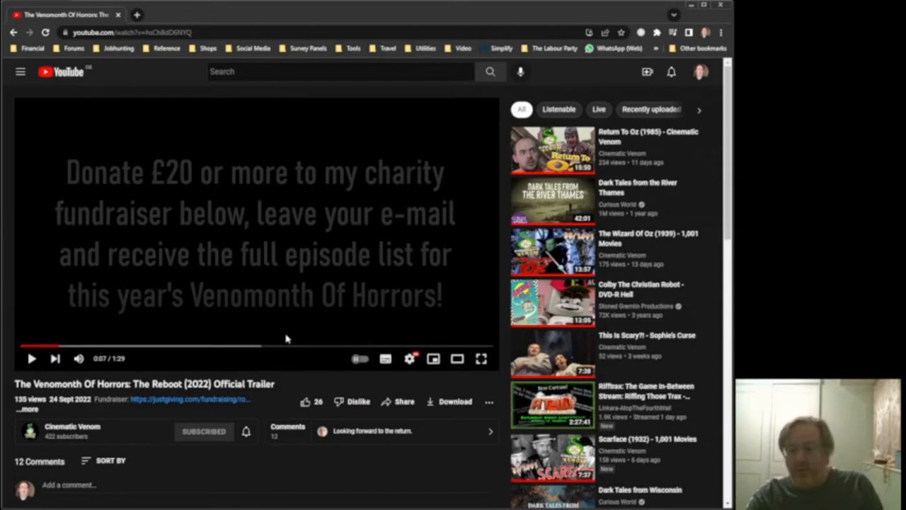
mouse_move(290, 333)
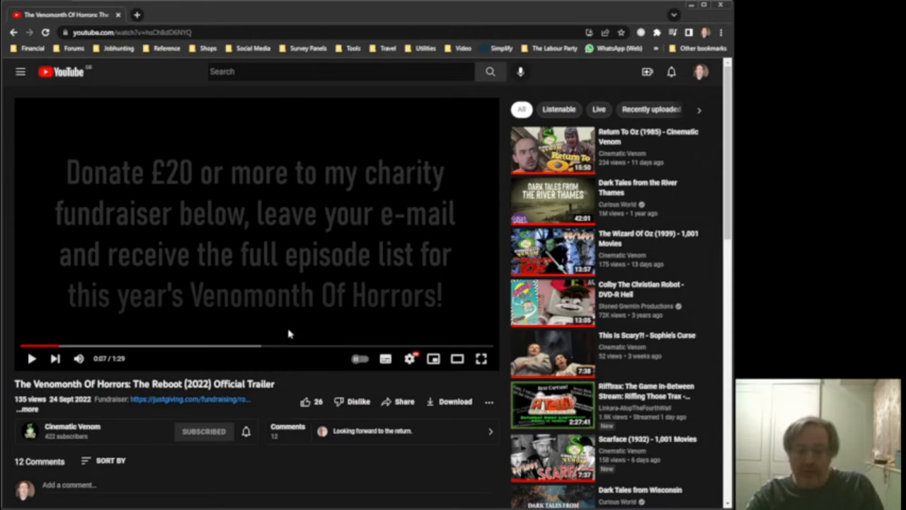
mouse_move(291, 348)
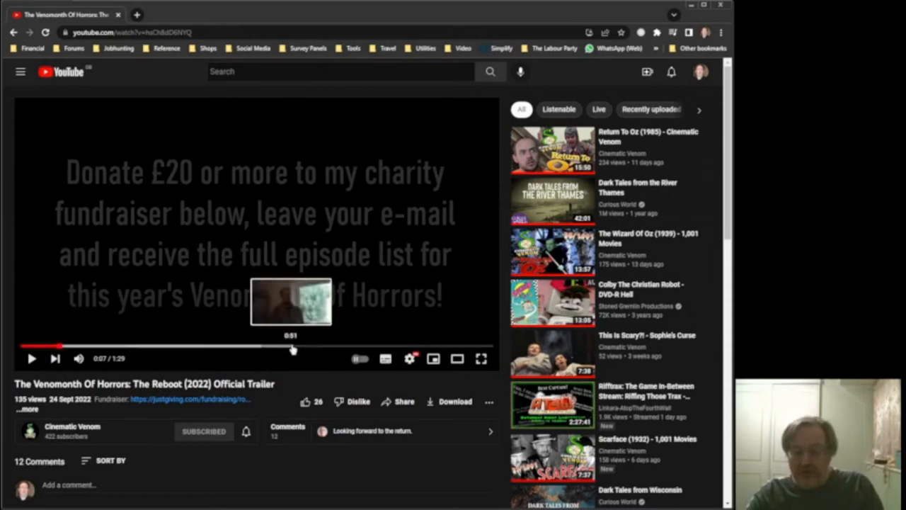
mouse_move(299, 379)
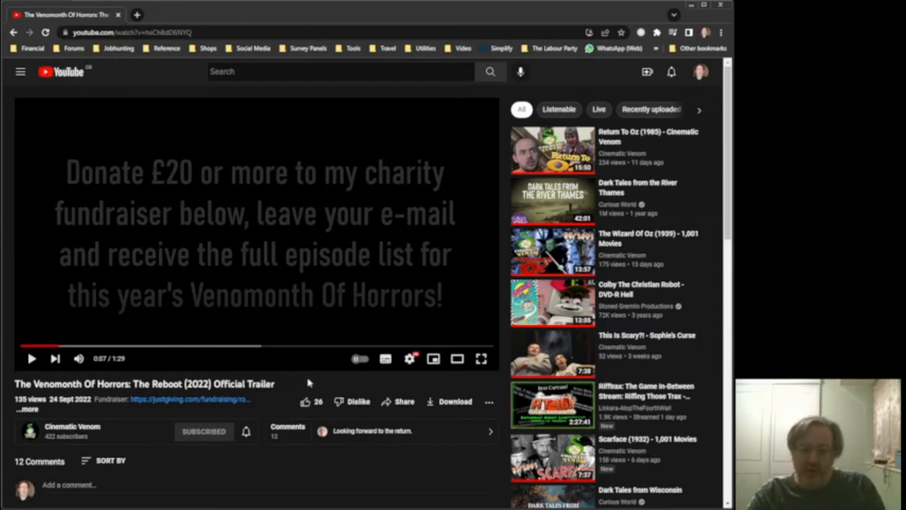
mouse_move(218, 343)
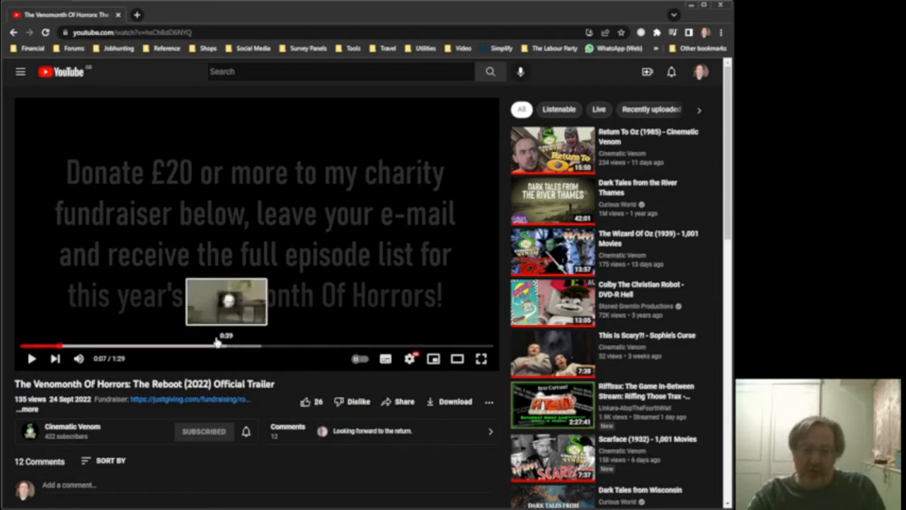
mouse_move(246, 304)
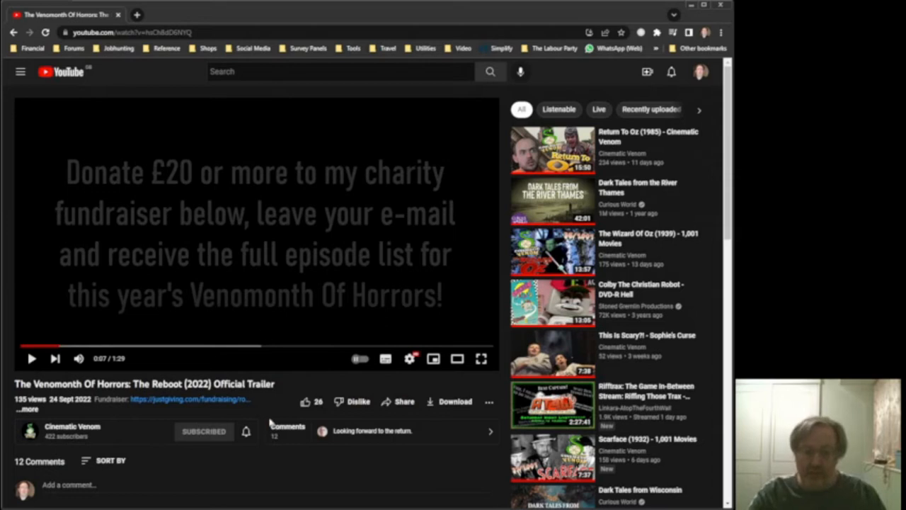
mouse_move(272, 397)
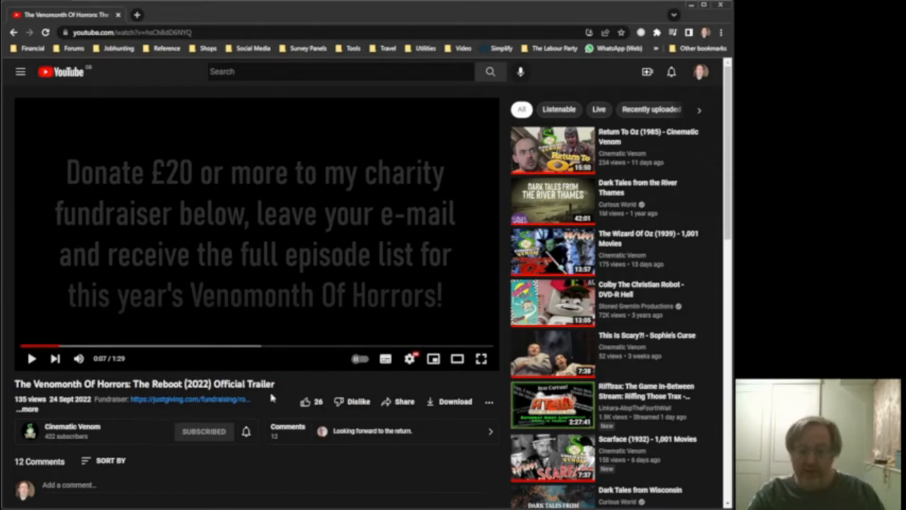
mouse_move(298, 400)
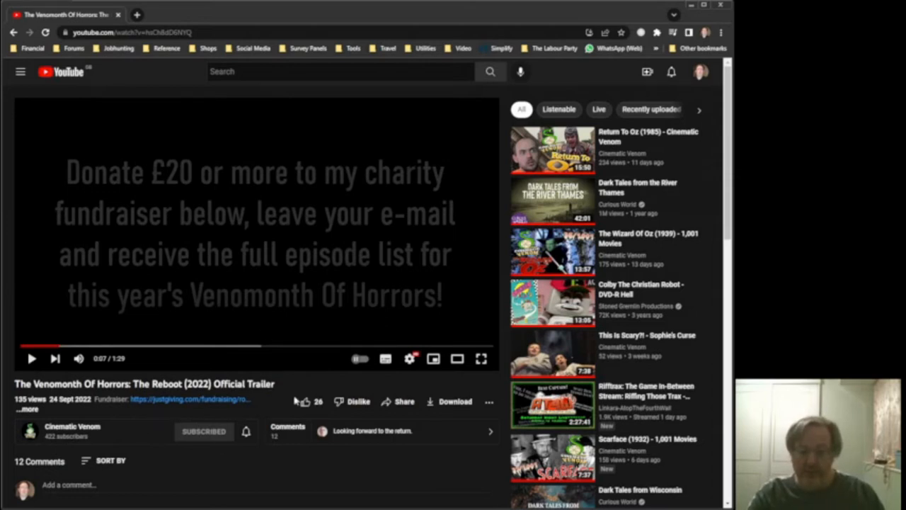
mouse_move(294, 387)
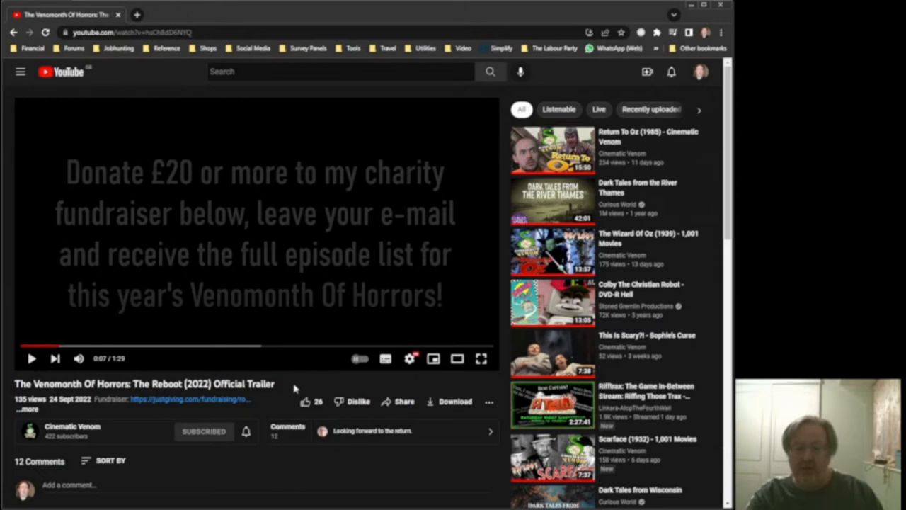
mouse_move(247, 417)
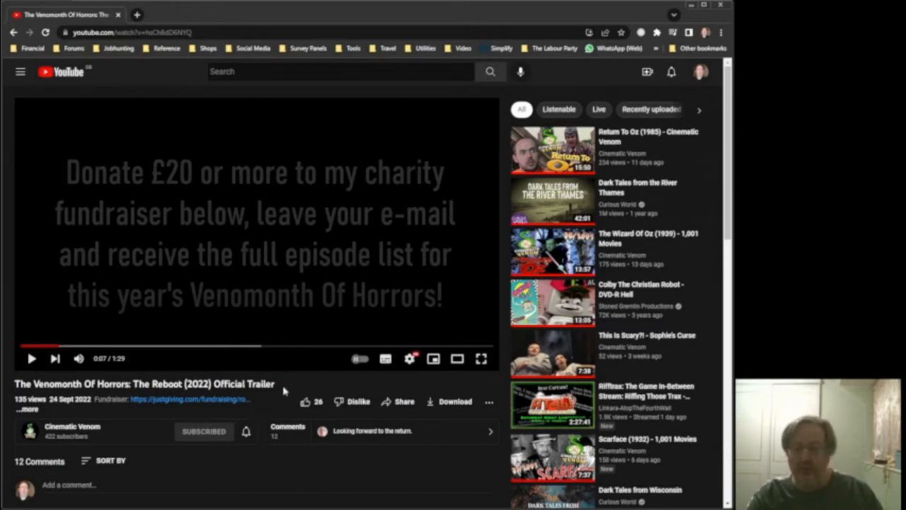
mouse_move(303, 386)
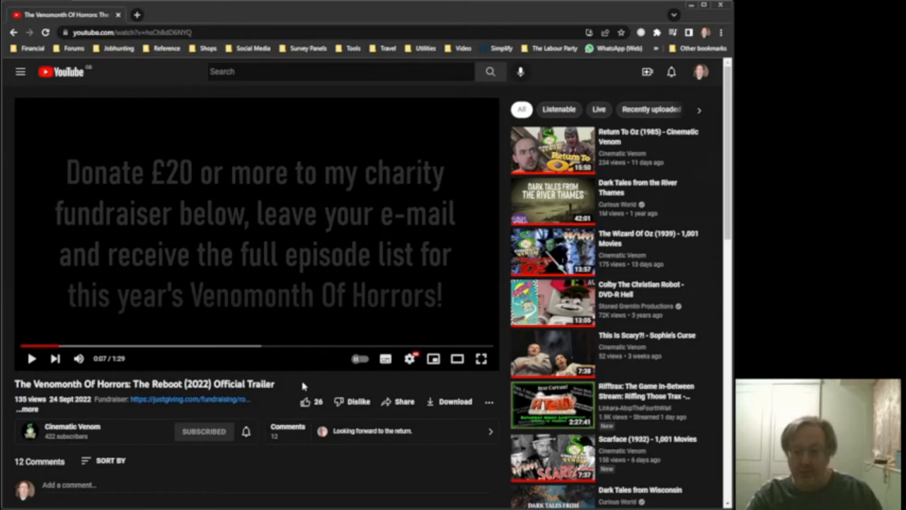
mouse_move(286, 384)
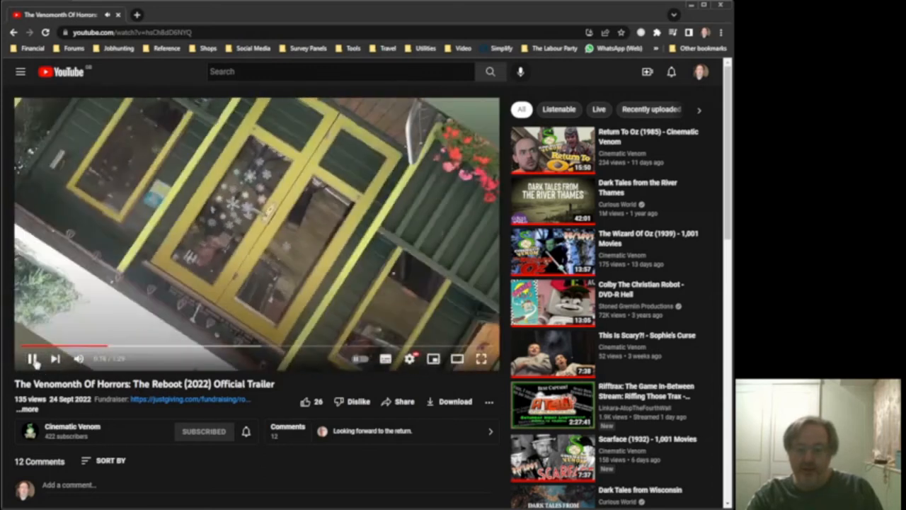
Pause the trailer at 0:18 on the garden summerhouse shot.
left_click(28, 359)
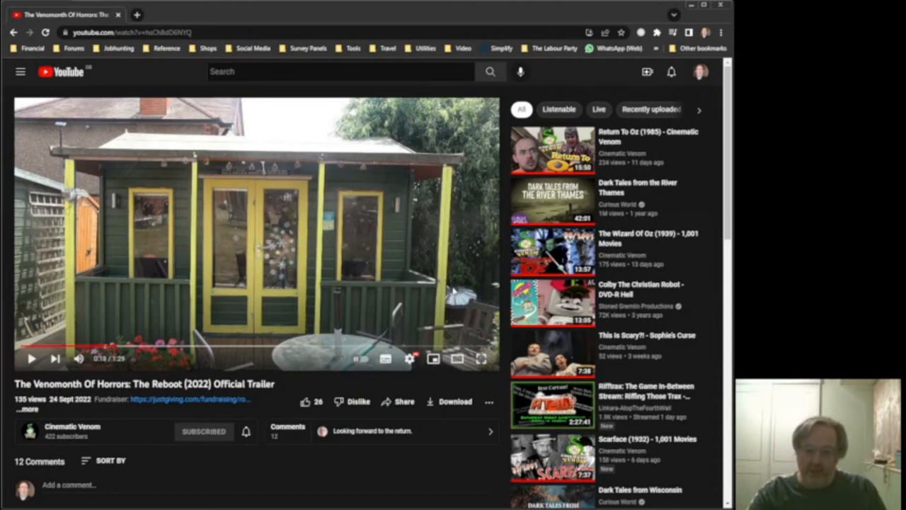
mouse_move(462, 271)
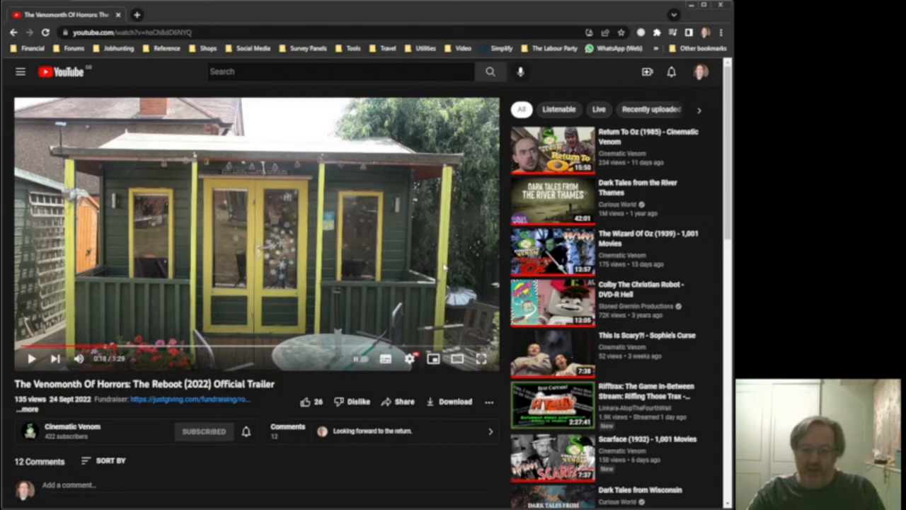
mouse_move(454, 265)
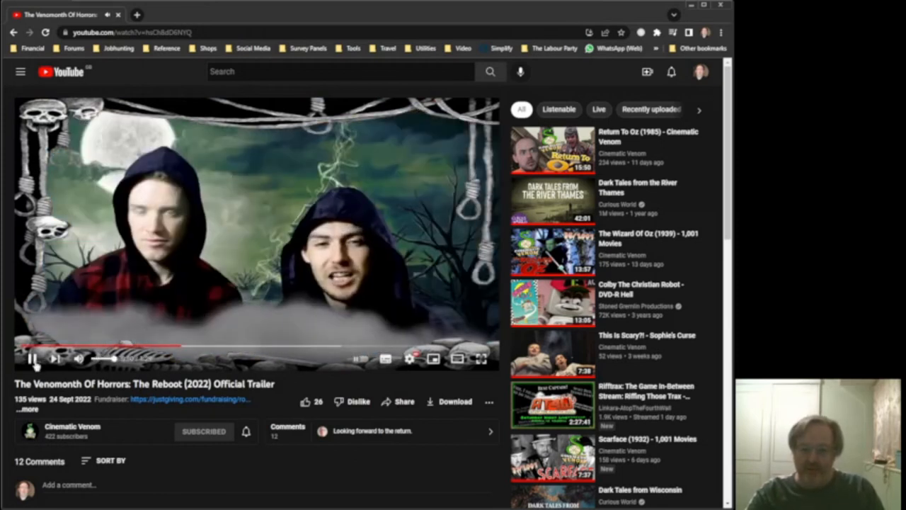
left_click(33, 359)
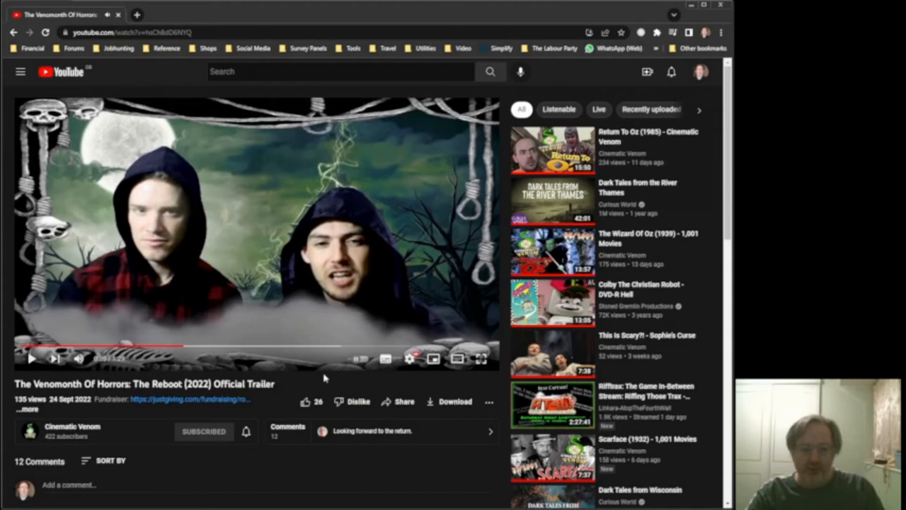
mouse_move(183, 356)
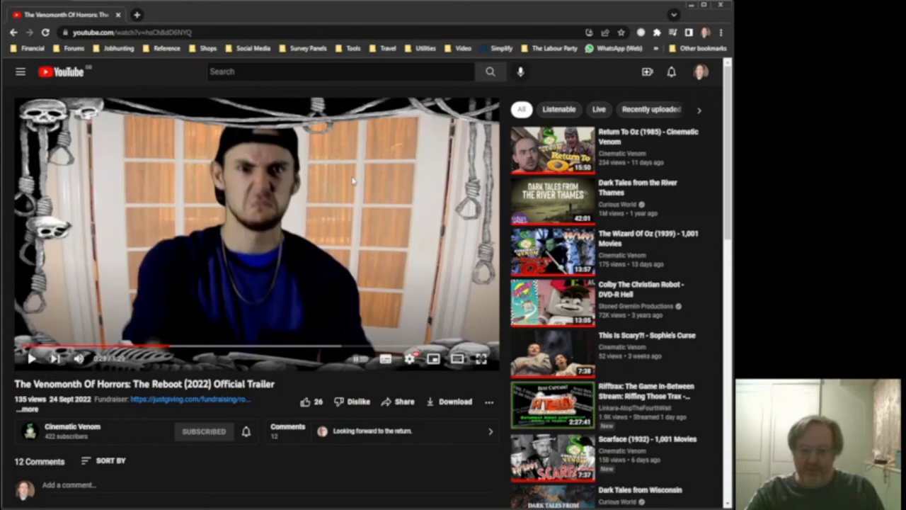
mouse_move(326, 230)
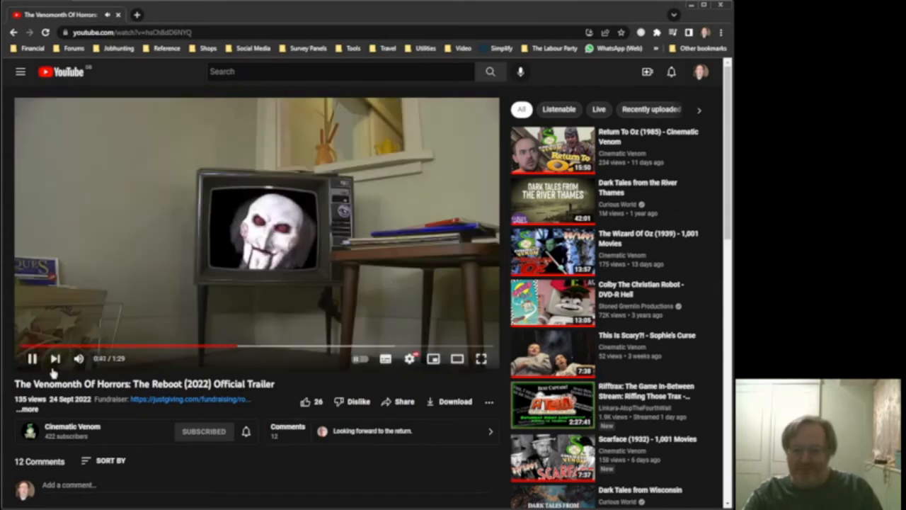
left_click(30, 358)
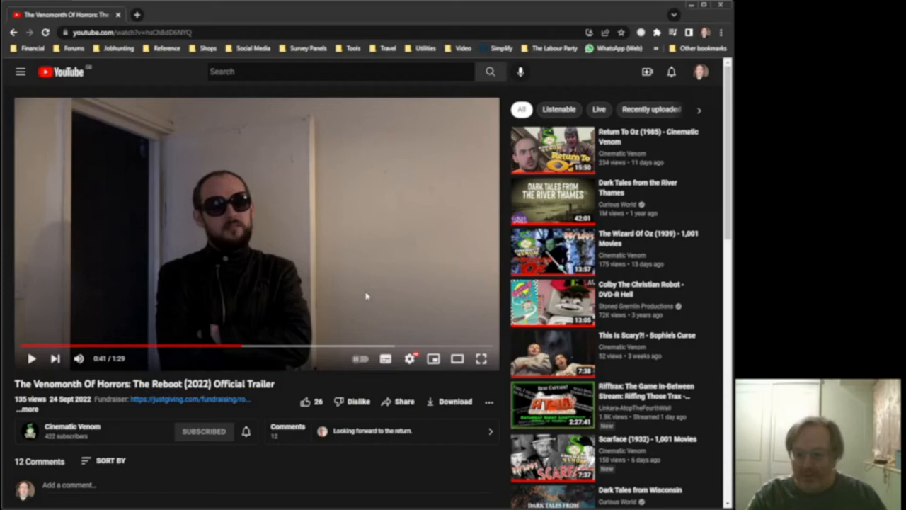
mouse_move(377, 287)
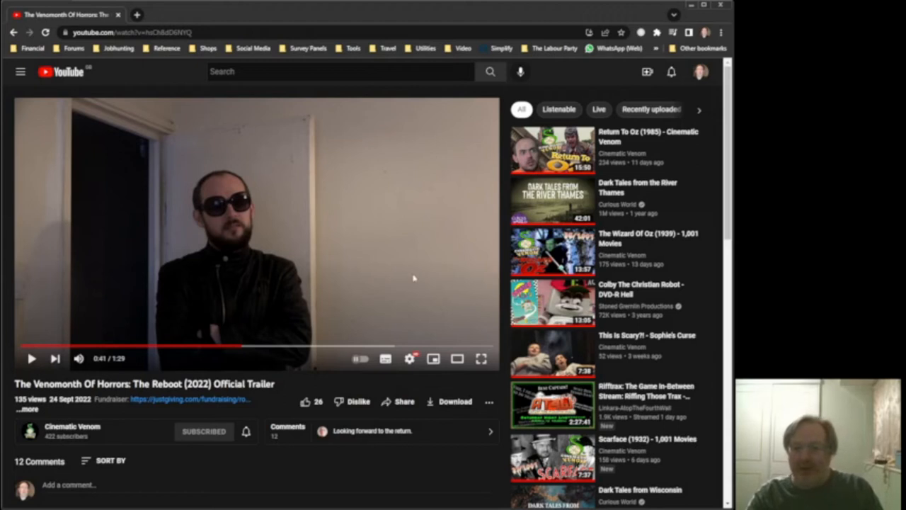
mouse_move(385, 265)
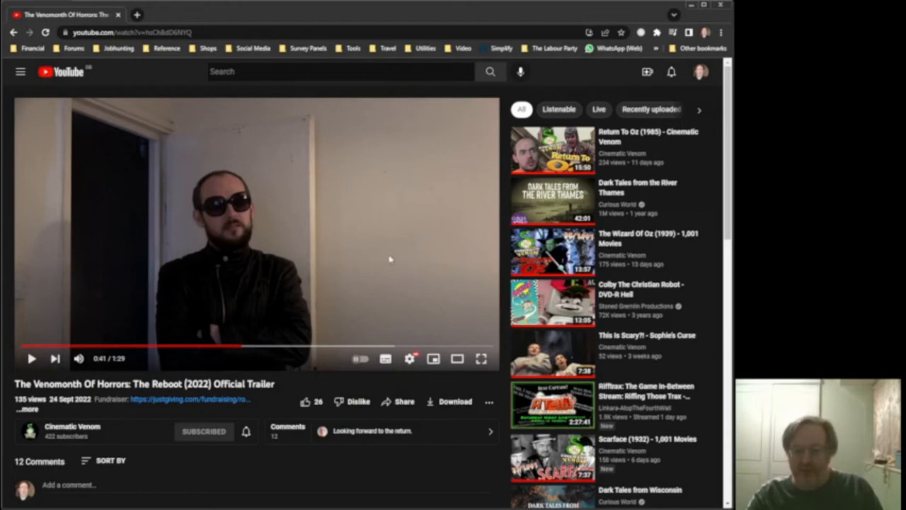
mouse_move(396, 243)
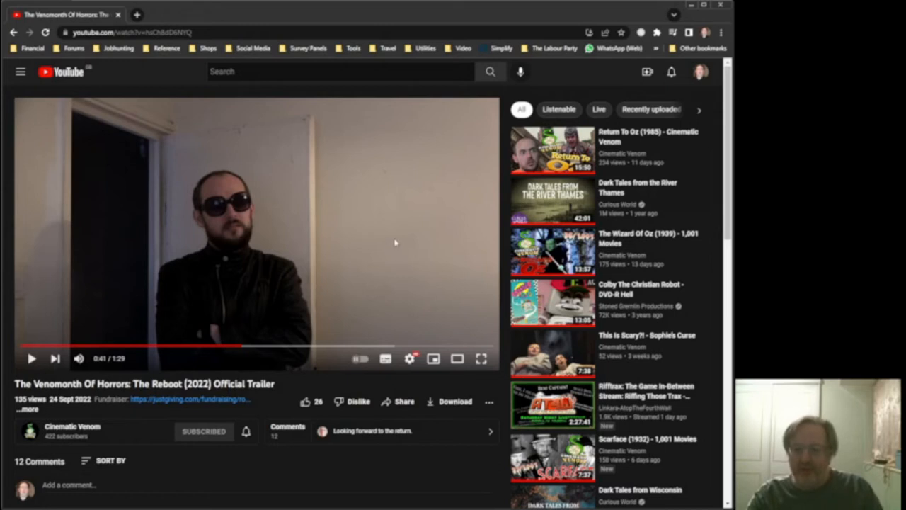
mouse_move(387, 240)
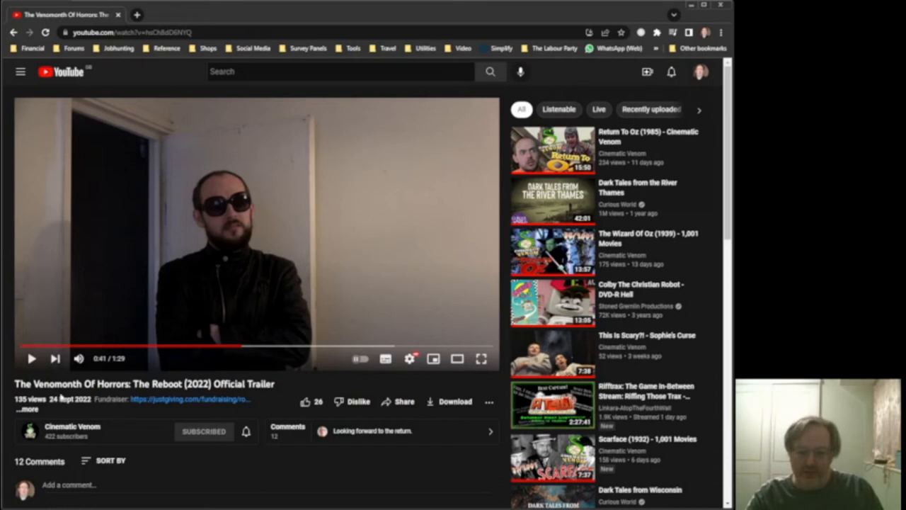
Resume the trailer from its 0:41 pause, then again after stopping at 0:44.
left_click(28, 359)
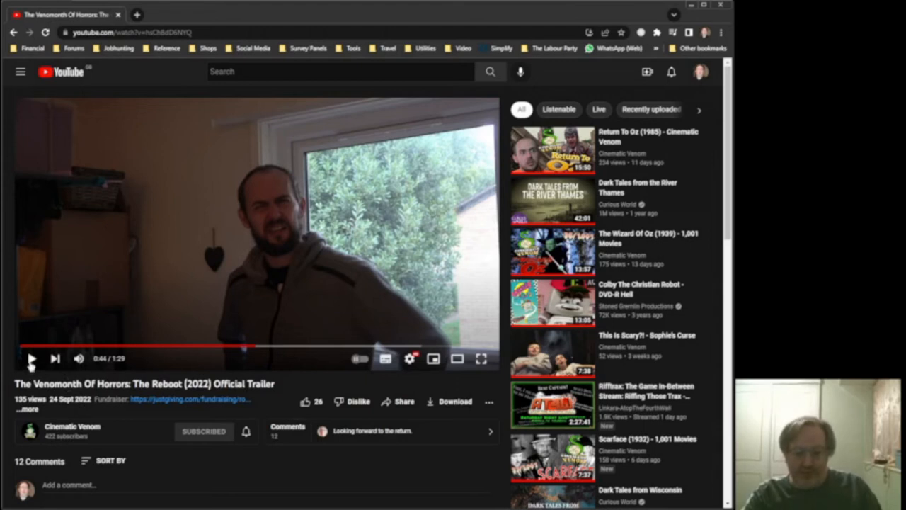
left_click(30, 359)
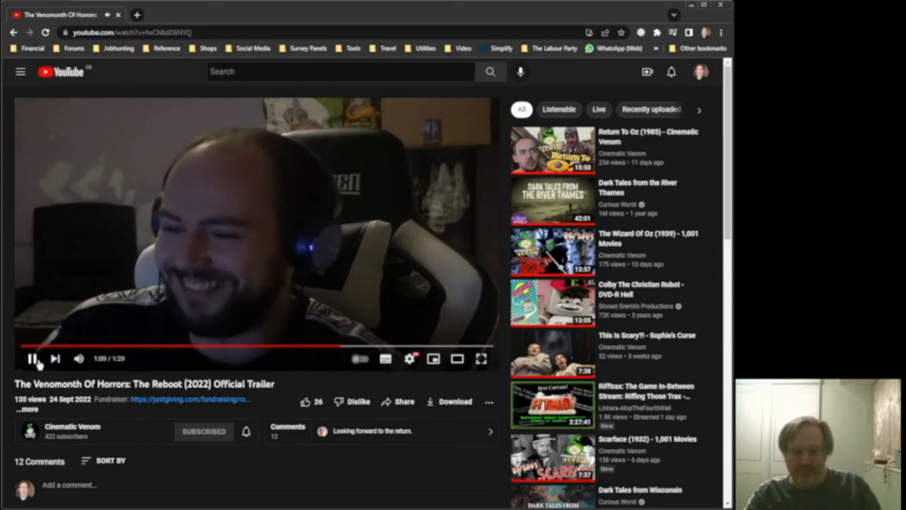
Pause the trailer at 1:01 on the man in headphones to react.
left_click(30, 359)
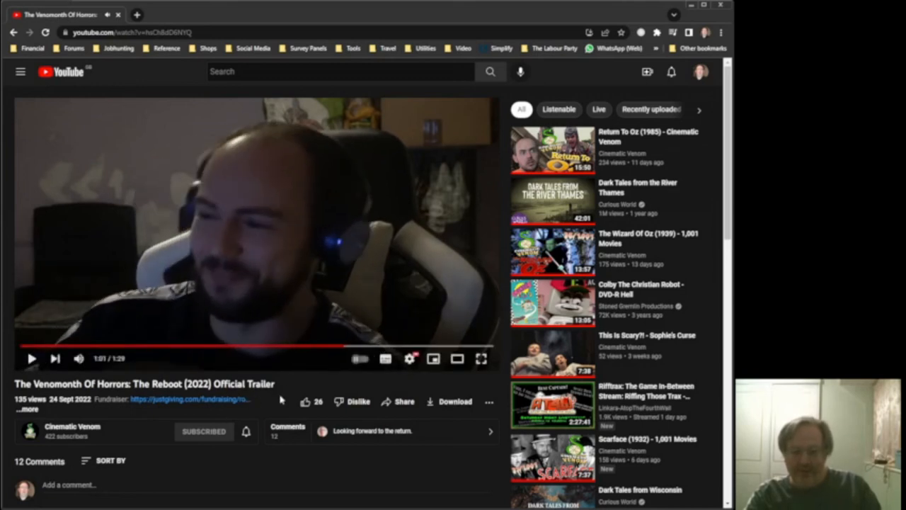
mouse_move(299, 389)
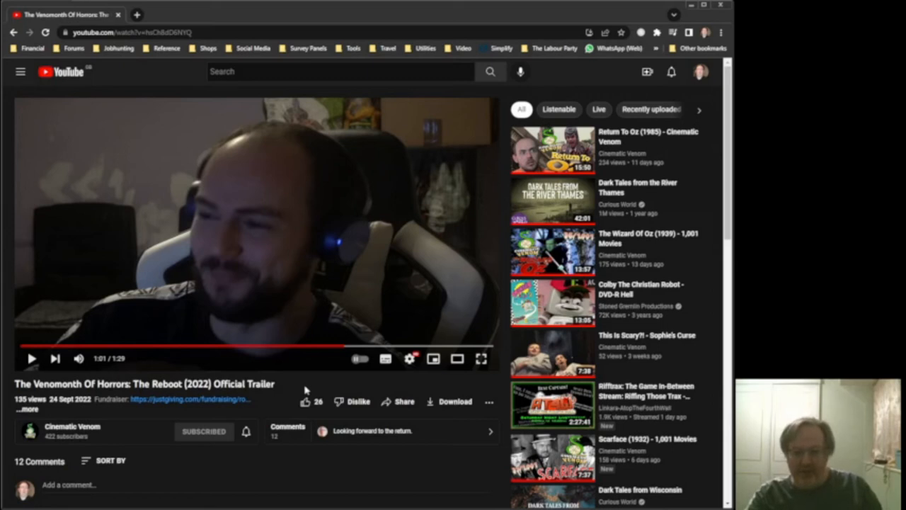
mouse_move(306, 381)
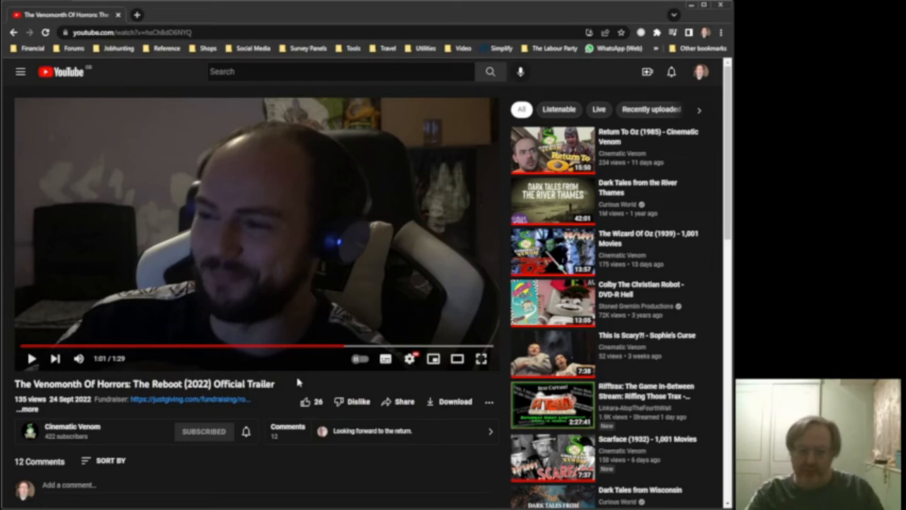
mouse_move(283, 394)
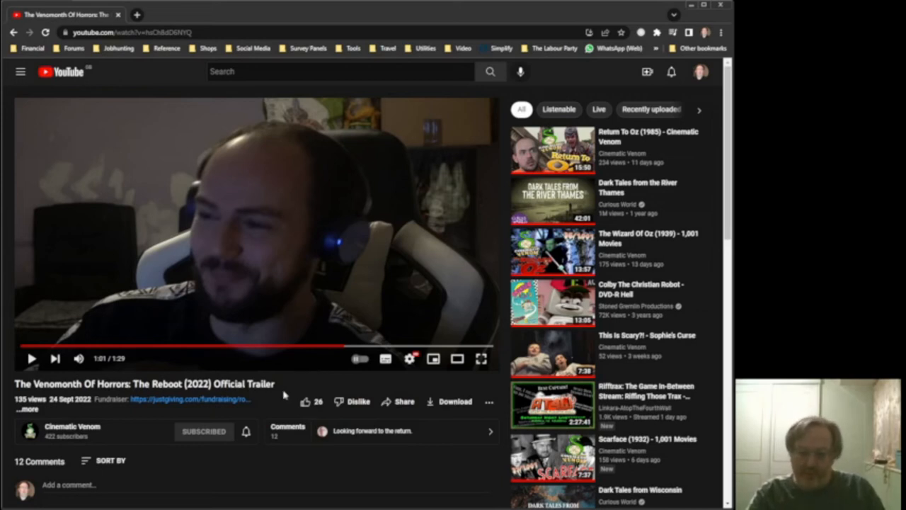
mouse_move(298, 384)
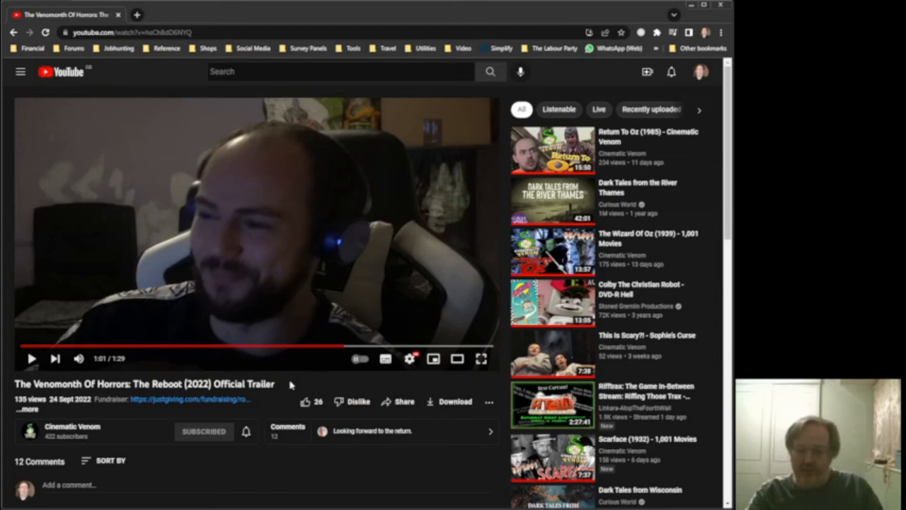
mouse_move(313, 389)
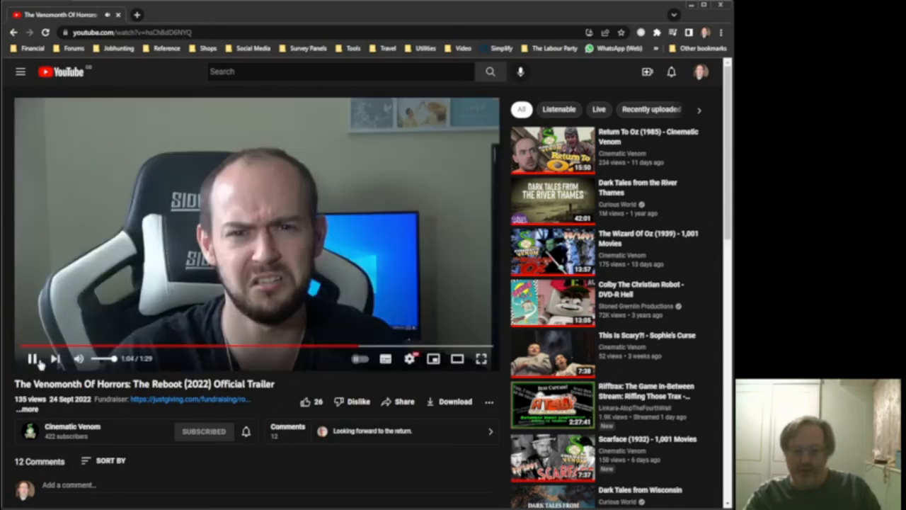
Pause the trailer at 1:04, then resume playback toward 1:08.
left_click(30, 360)
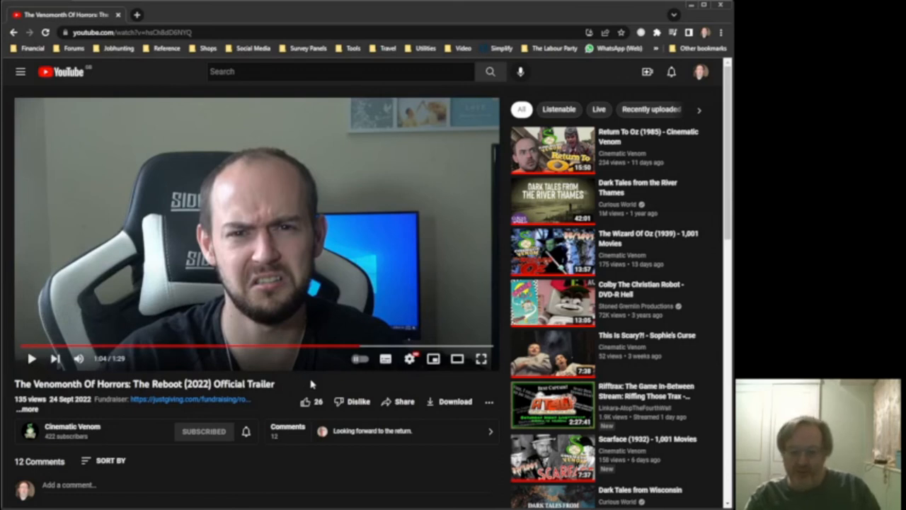
mouse_move(315, 390)
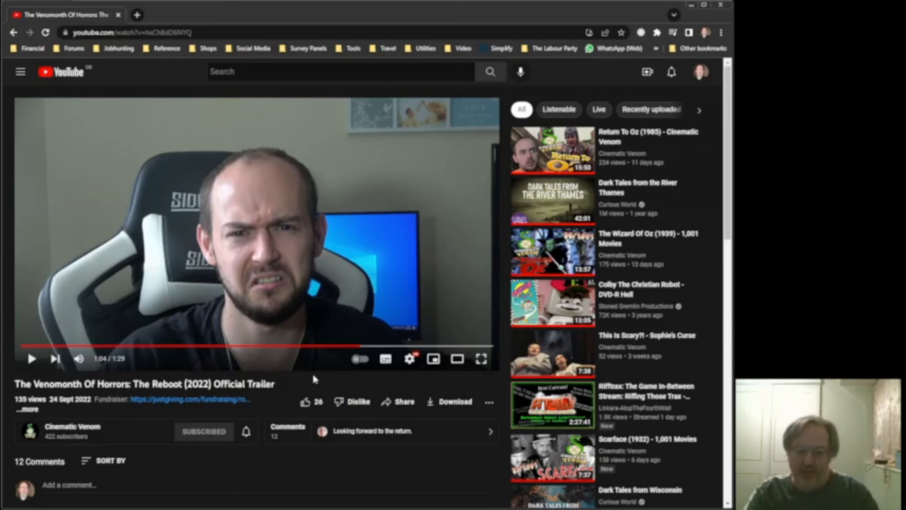
mouse_move(323, 385)
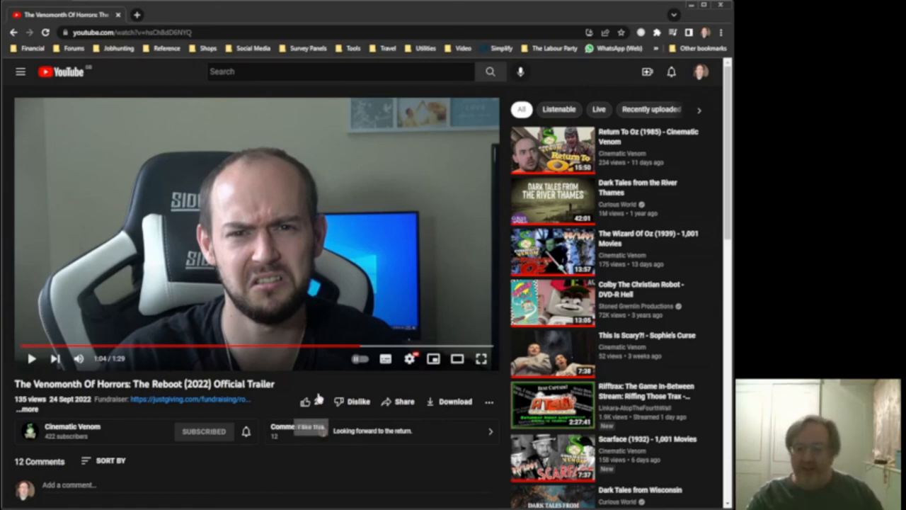
left_click(303, 402)
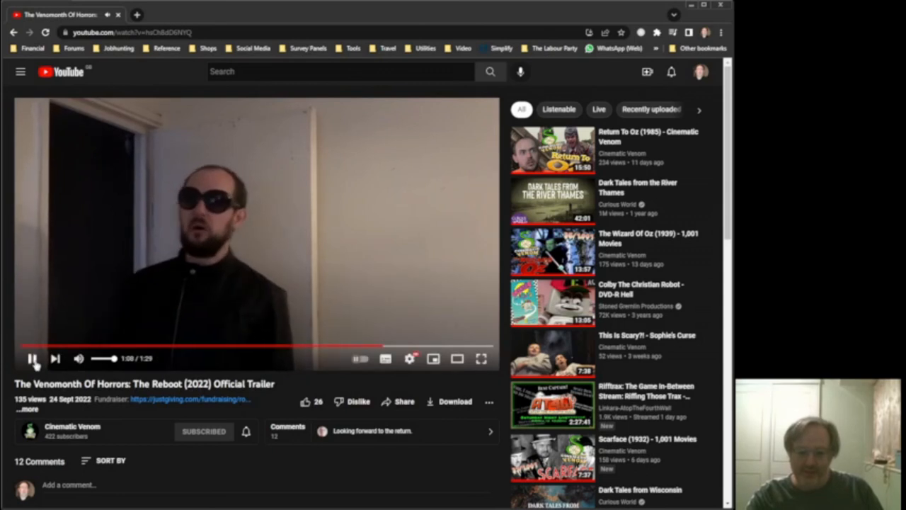
Toggle playback from 1:08, finally pausing on the title card at 1:25.
left_click(27, 359)
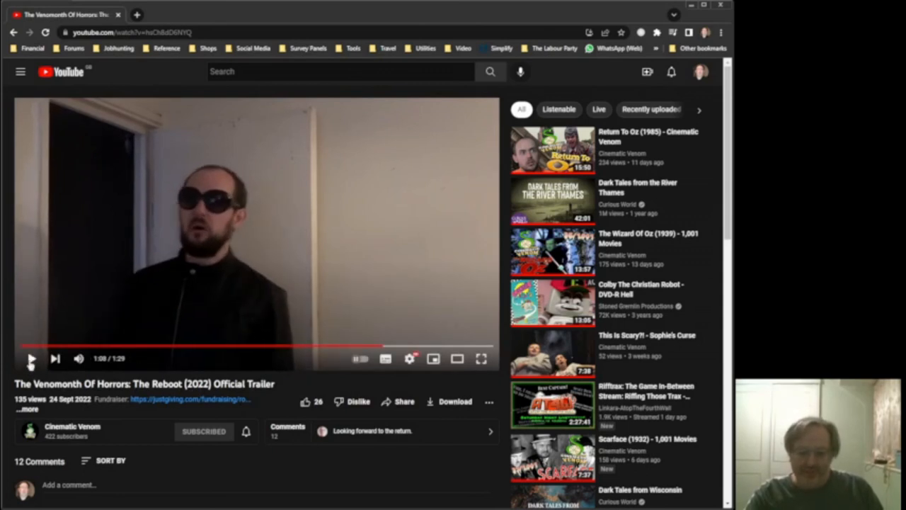
left_click(26, 359)
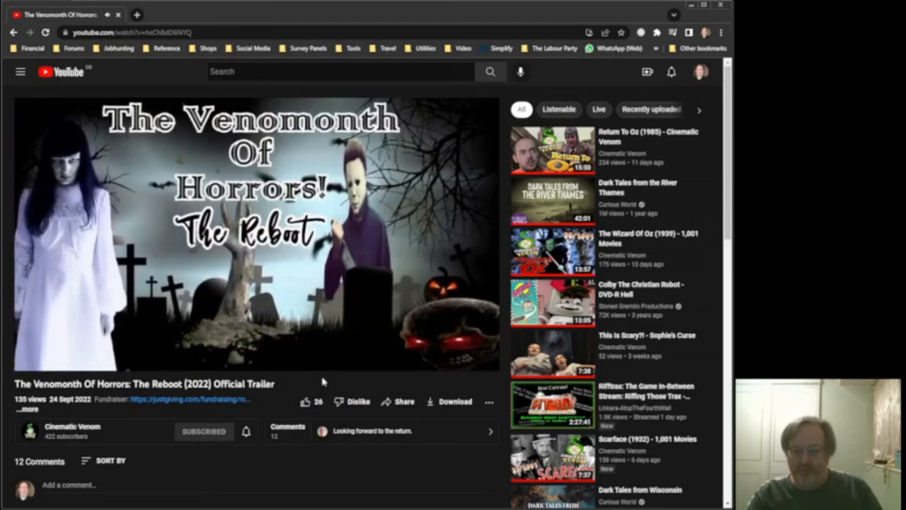
mouse_move(205, 407)
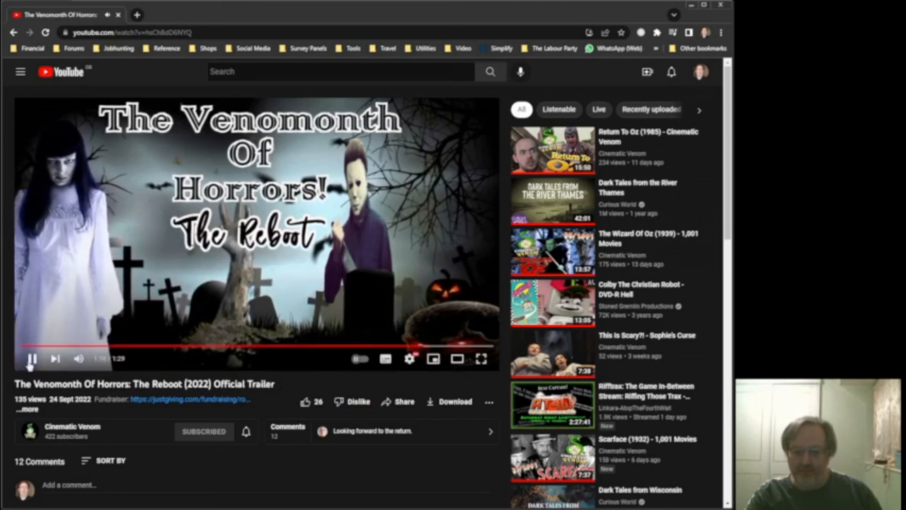
left_click(28, 358)
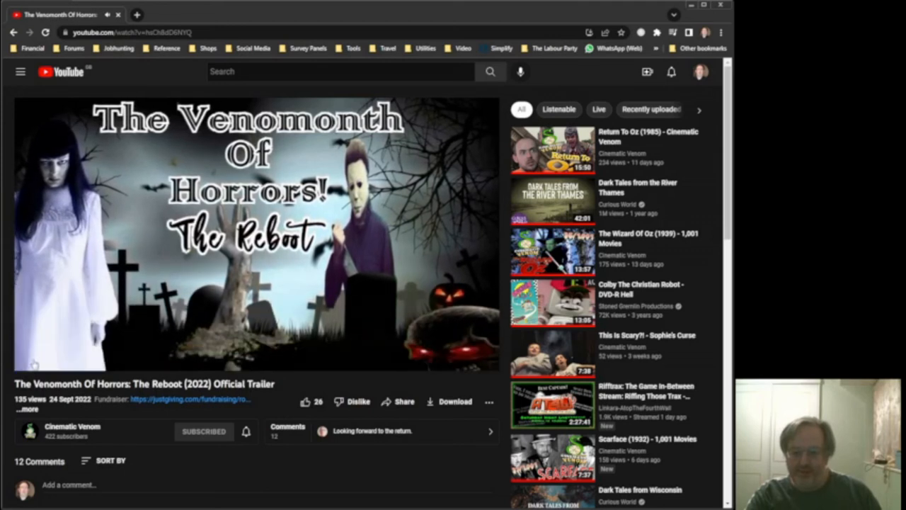
left_click(254, 241)
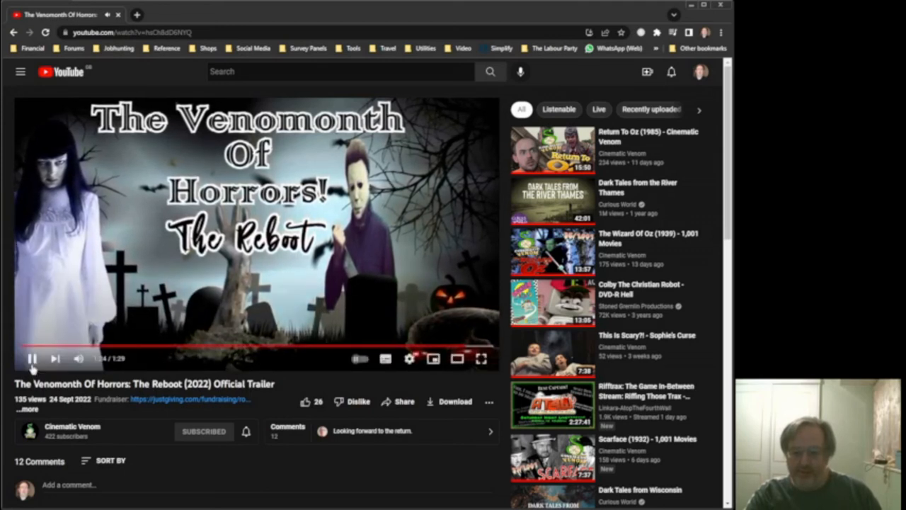
left_click(30, 357)
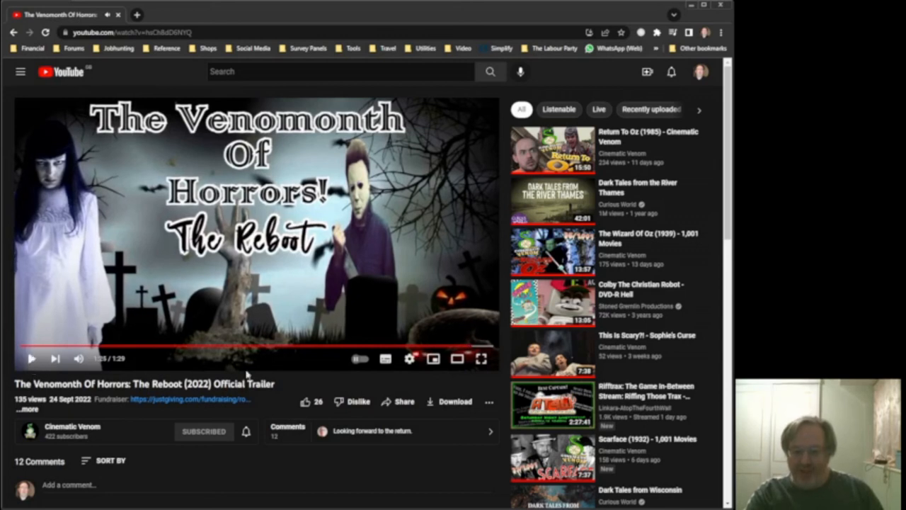
mouse_move(283, 377)
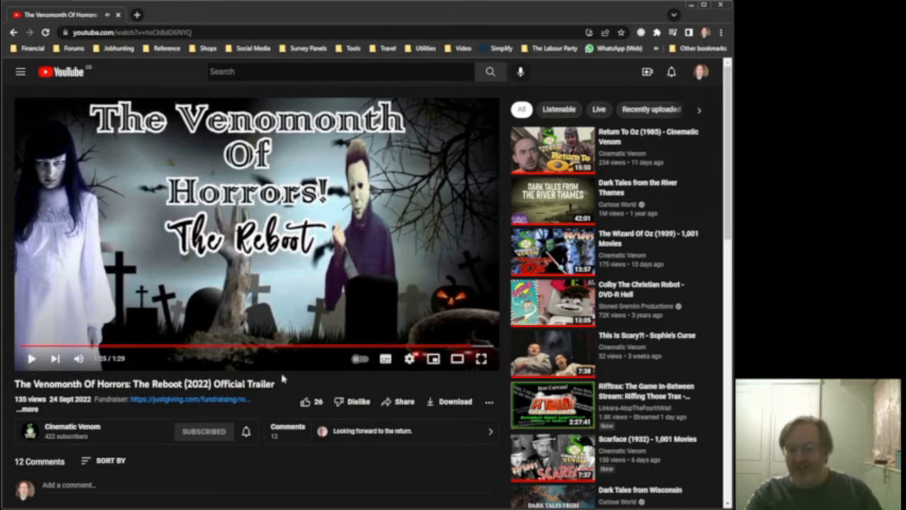